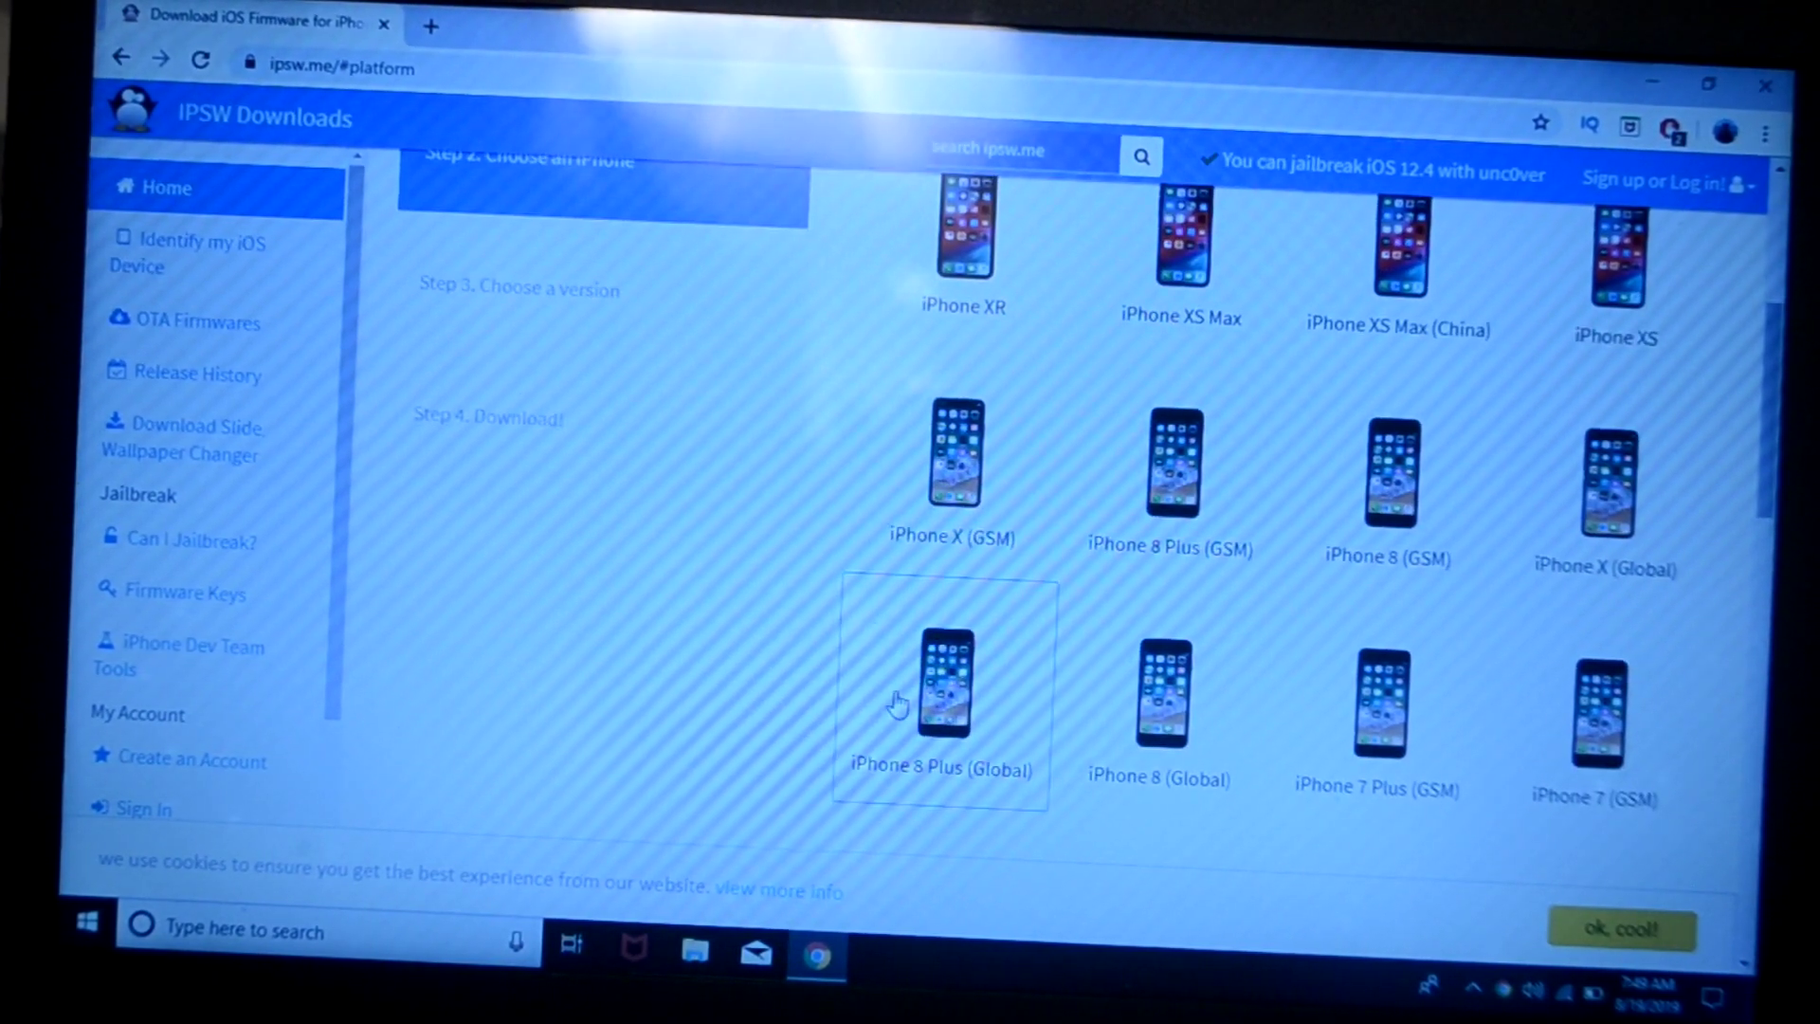
{"action": "mouse_move", "coordinate": [989, 612]}
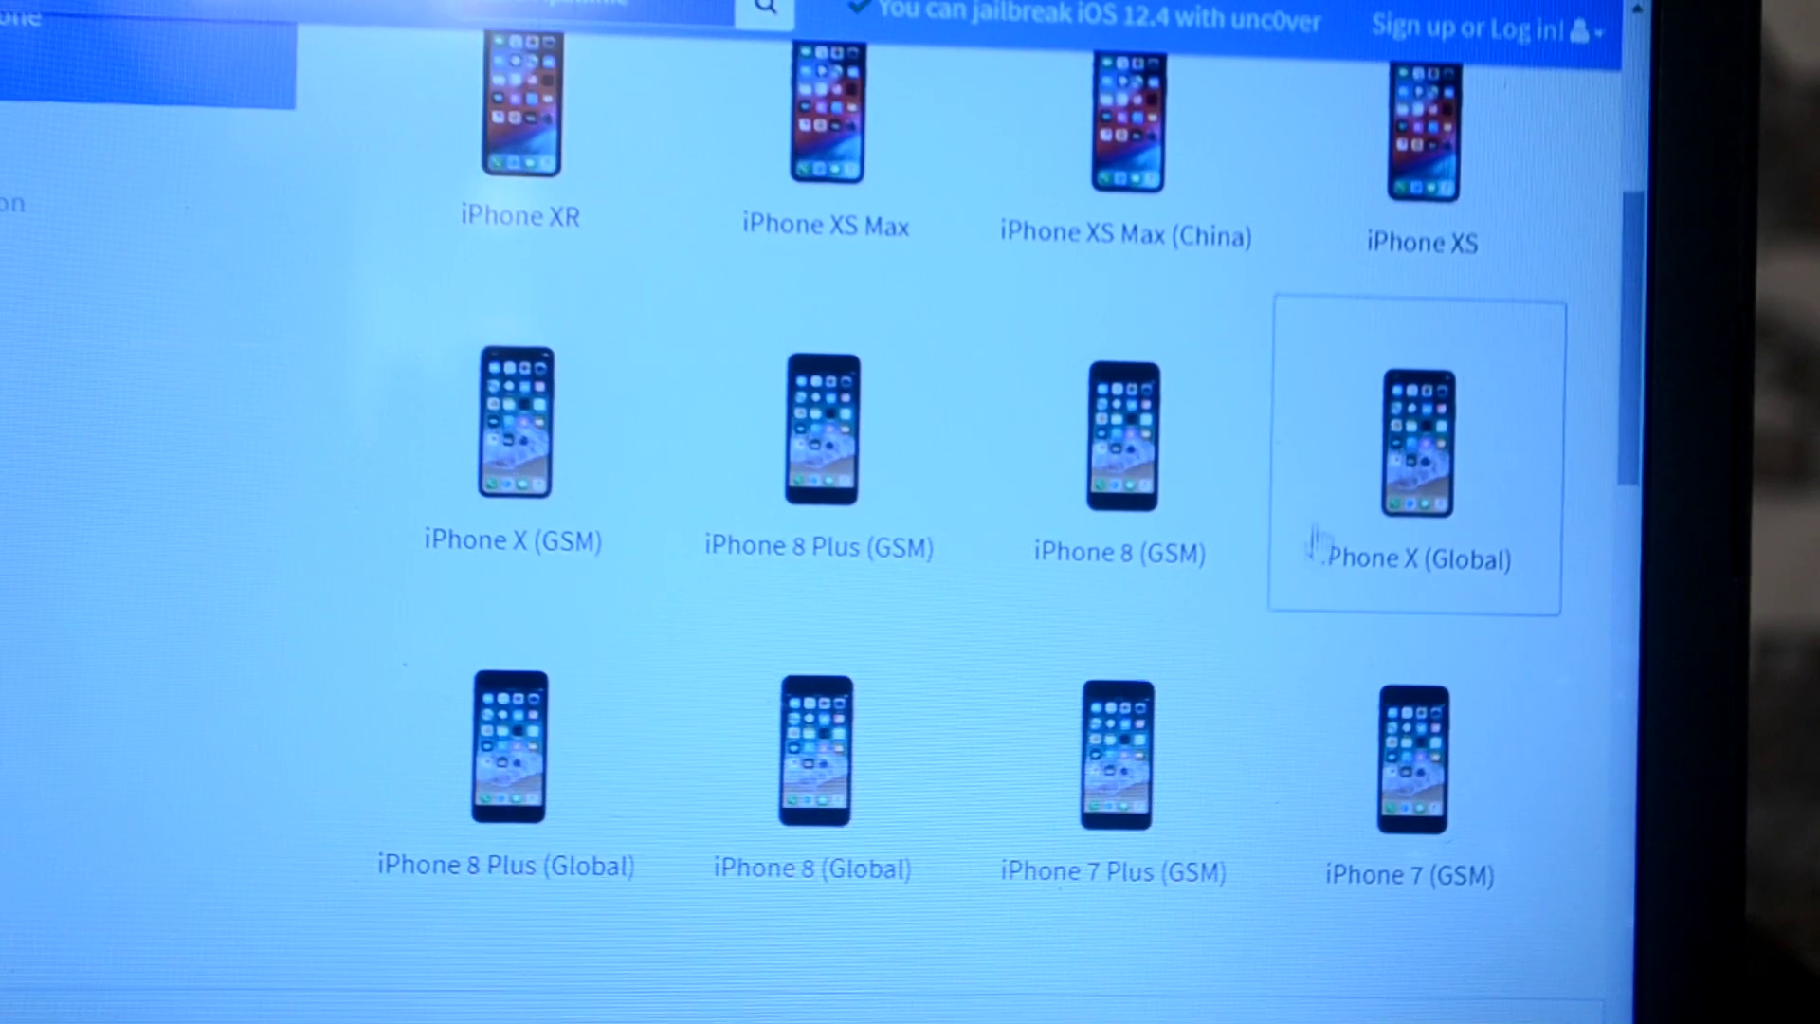
- Restore the iPhone with the iPhone_4.7_P3_12.4_16G77_Restore IPSW from Downloads, starting software extraction
{"action": "left_click", "coordinate": [1411, 762]}
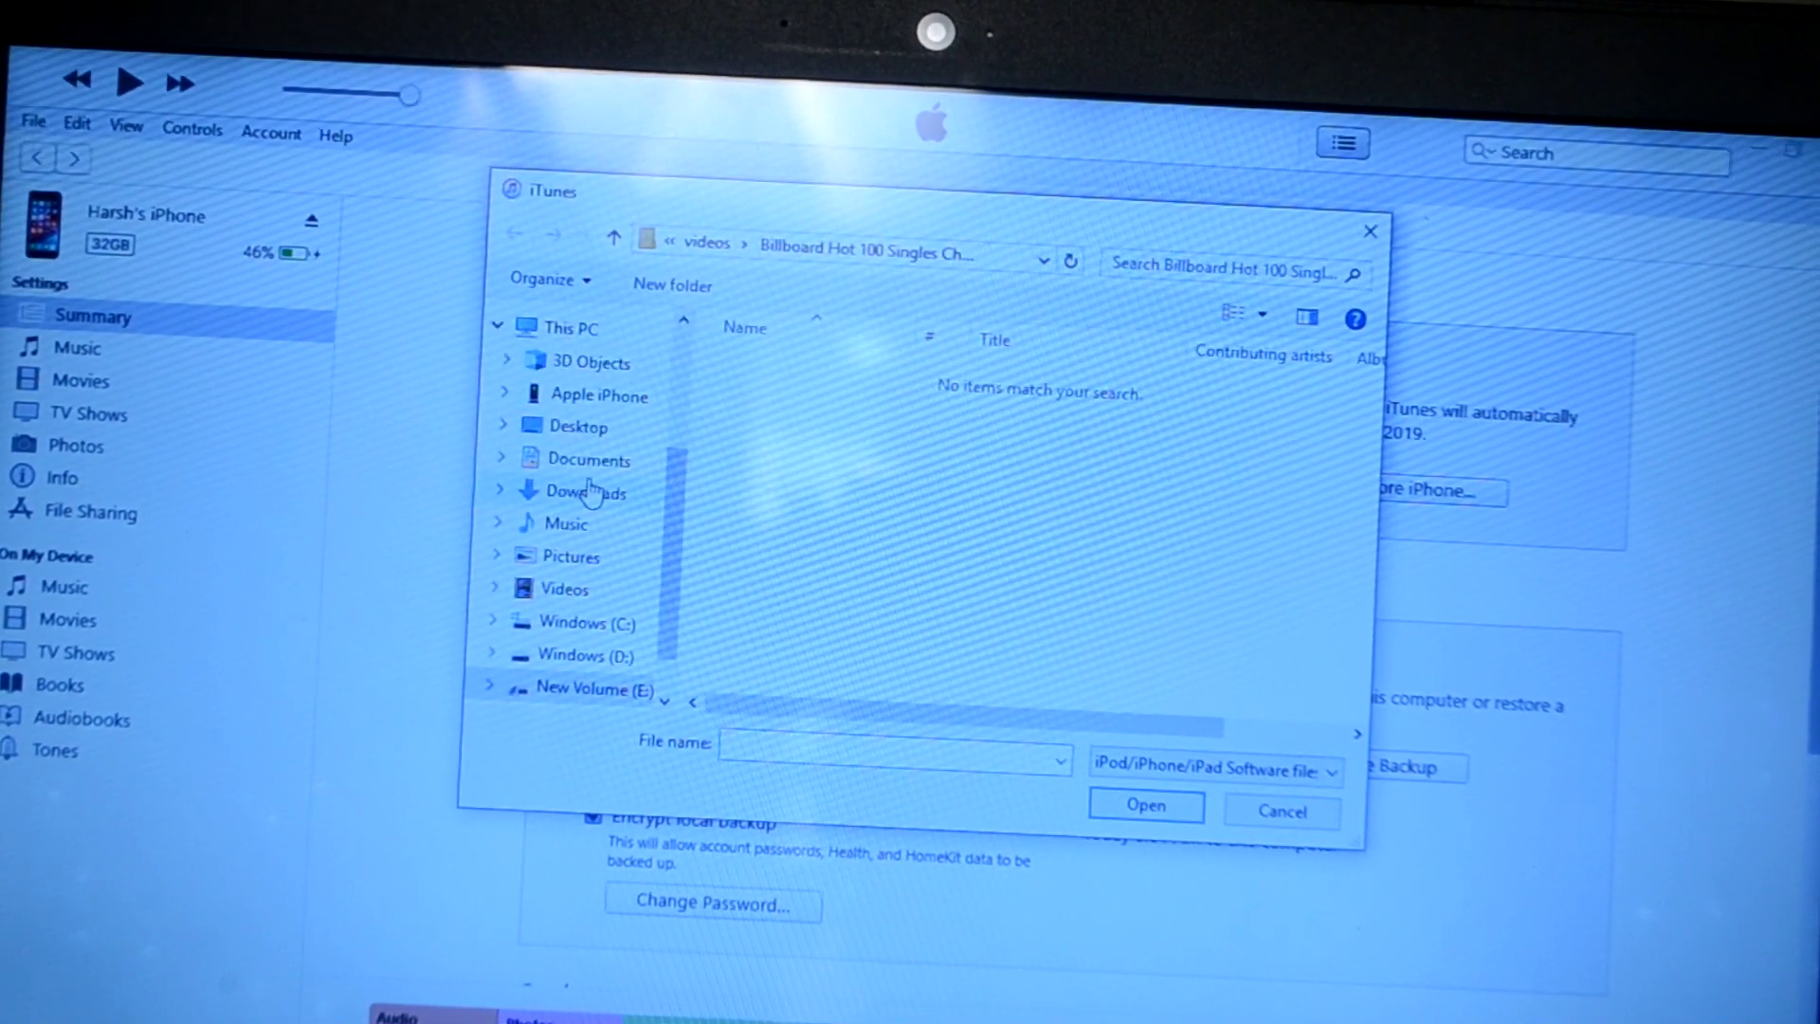
{"action": "left_click", "coordinate": [577, 491]}
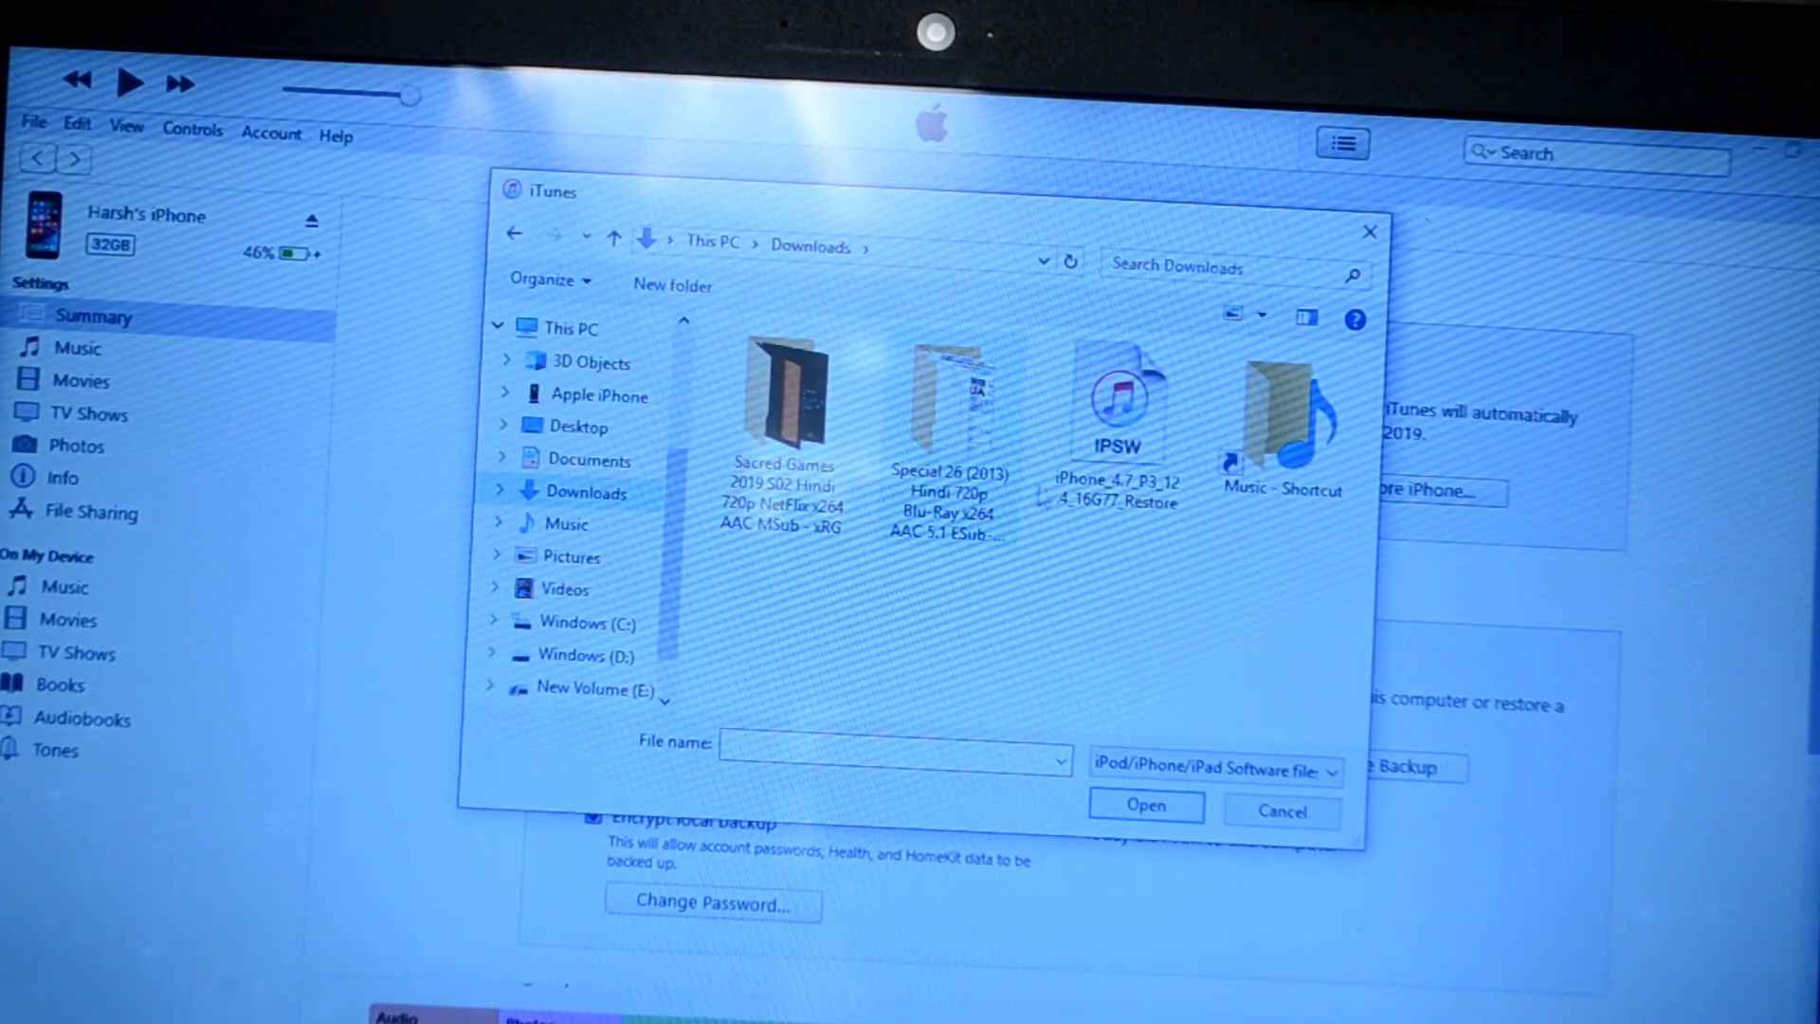
{"action": "left_click", "coordinate": [1119, 405]}
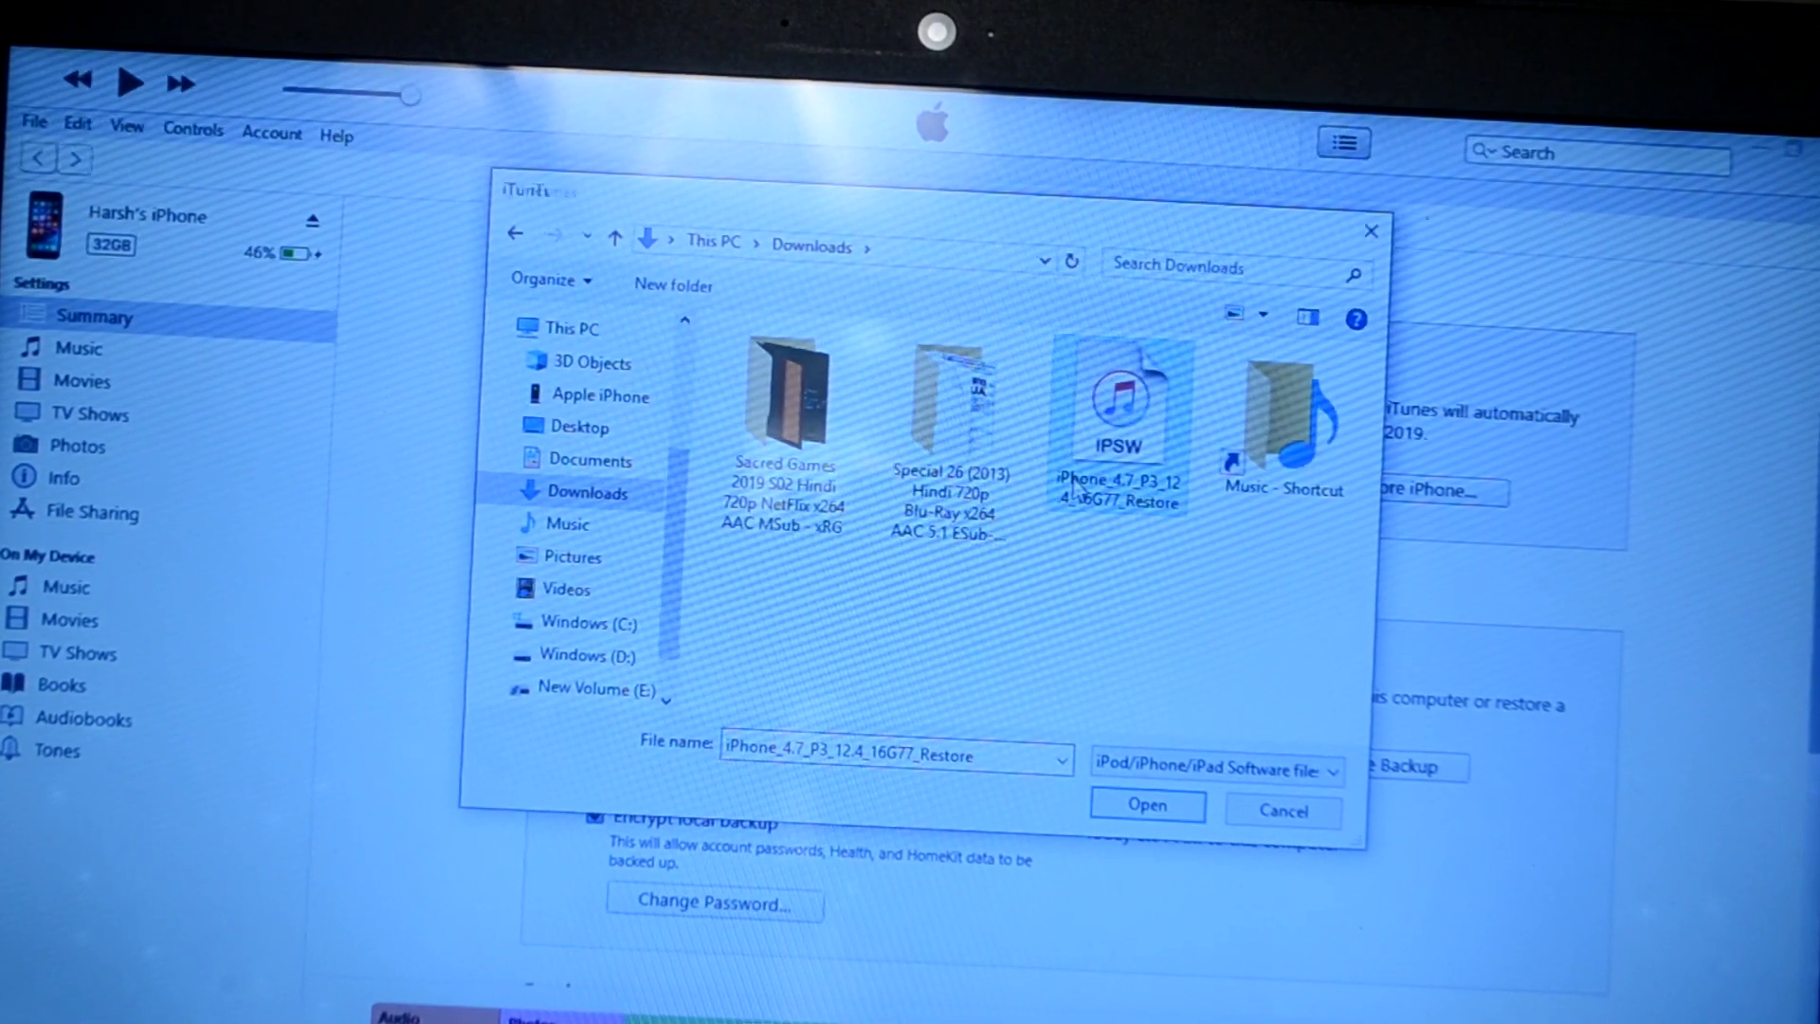
{"action": "left_click", "coordinate": [1147, 804]}
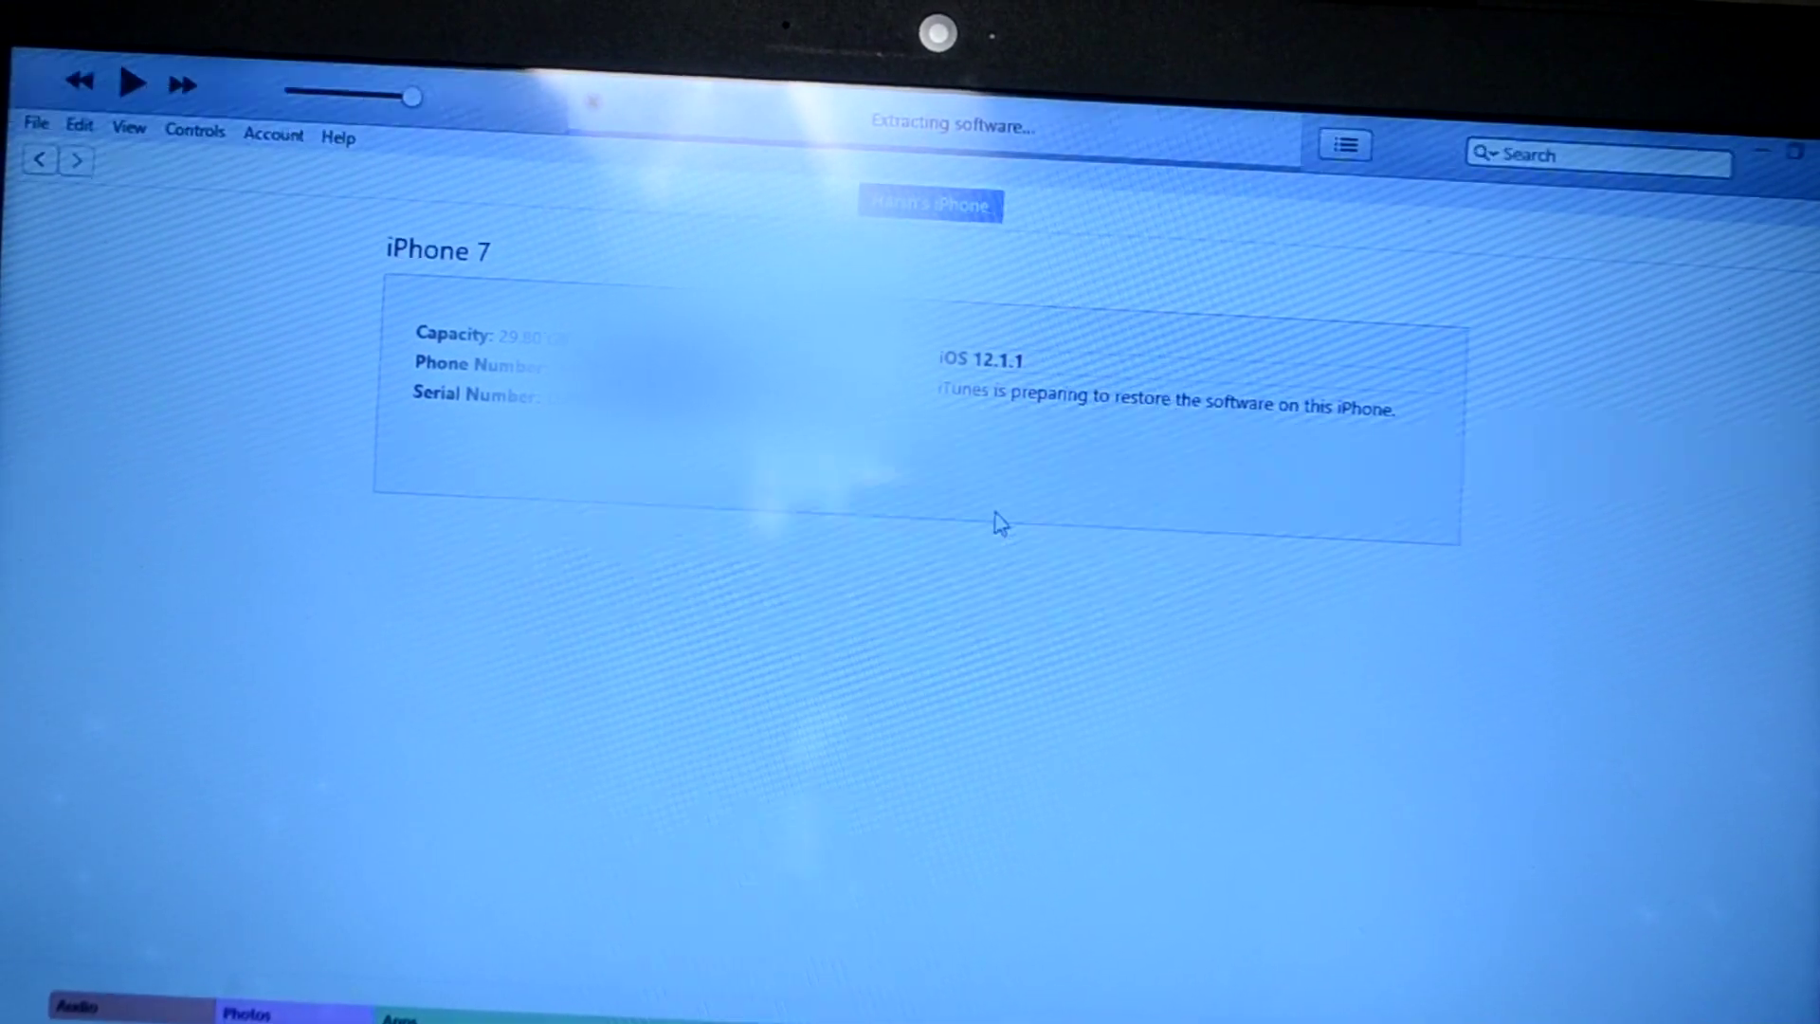